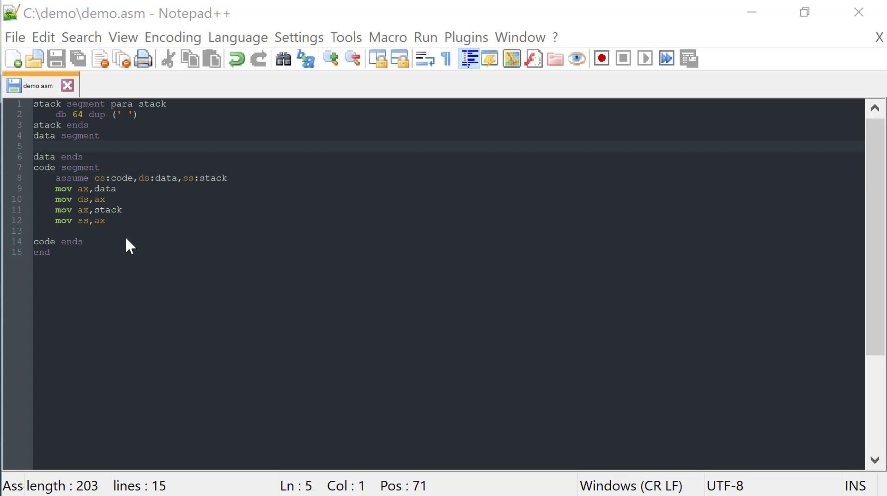
mouse_move(125, 466)
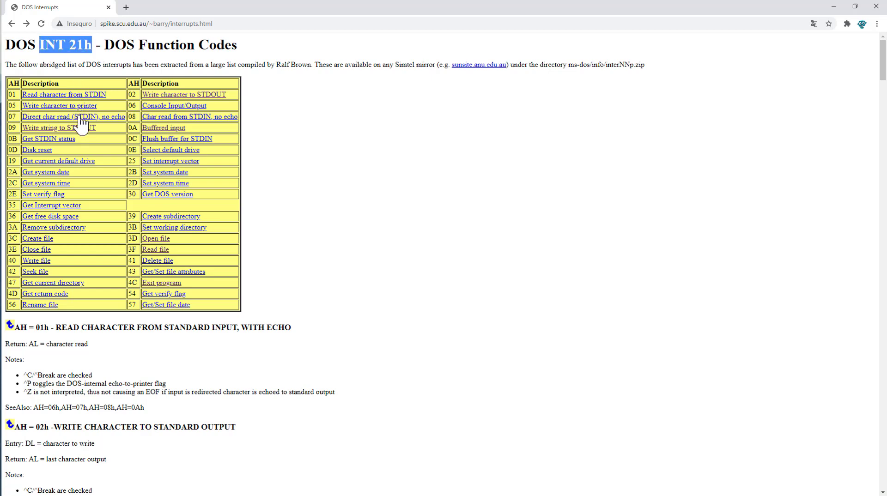
Check the DOS reference for print function 09h and its '$' string terminator
left_click(54, 127)
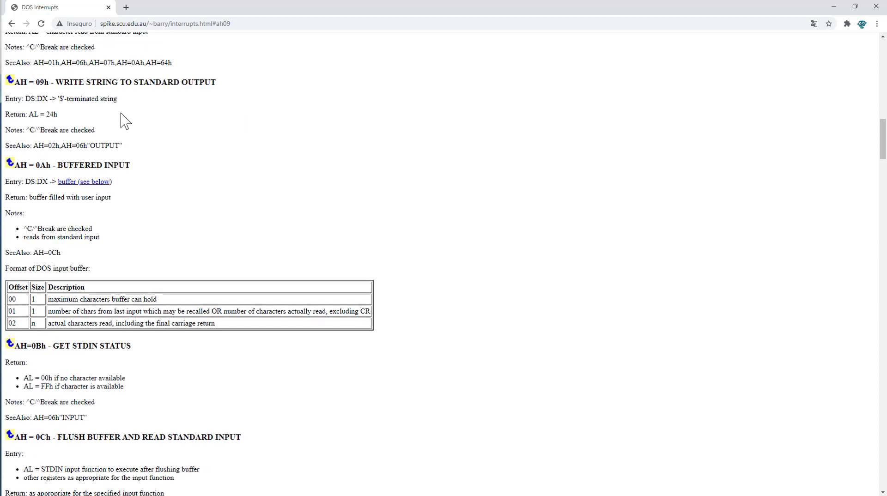
mouse_move(51, 84)
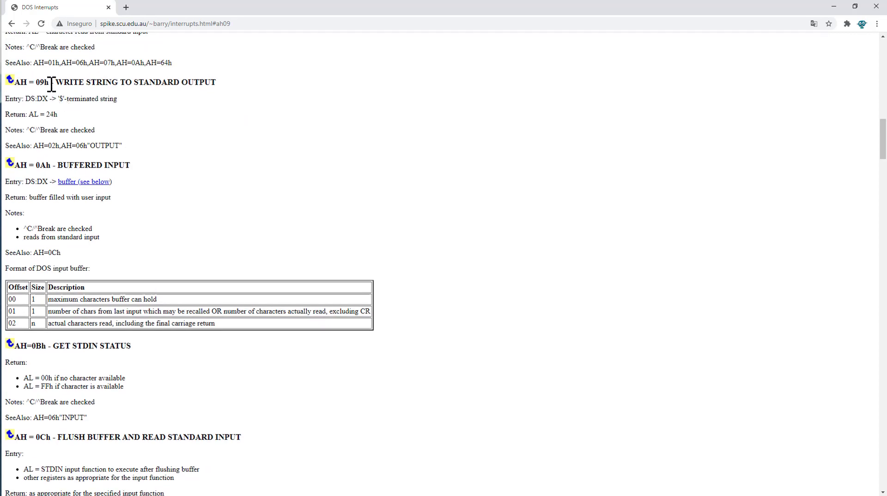
double_click(42, 82)
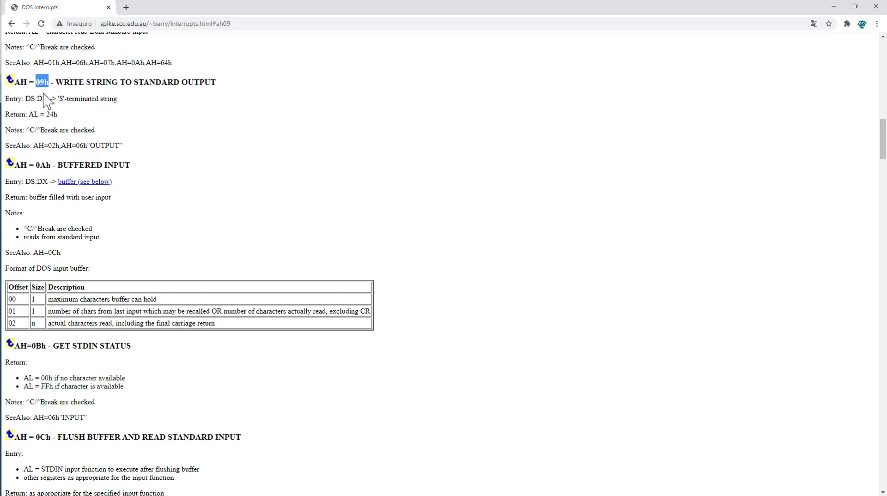
mouse_move(40, 97)
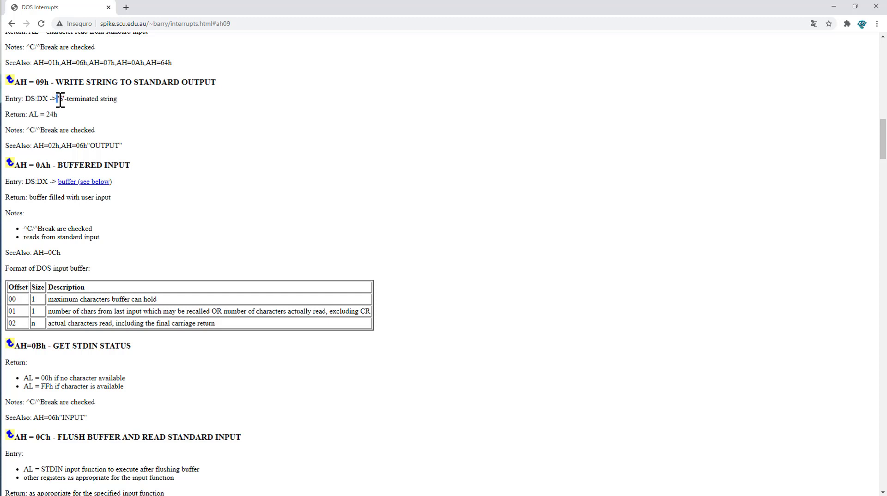
double_click(61, 99)
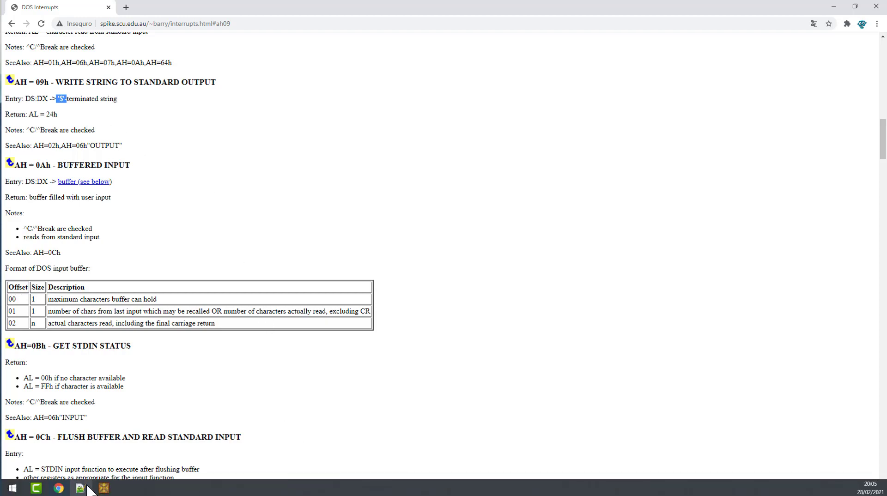
left_click(103, 487)
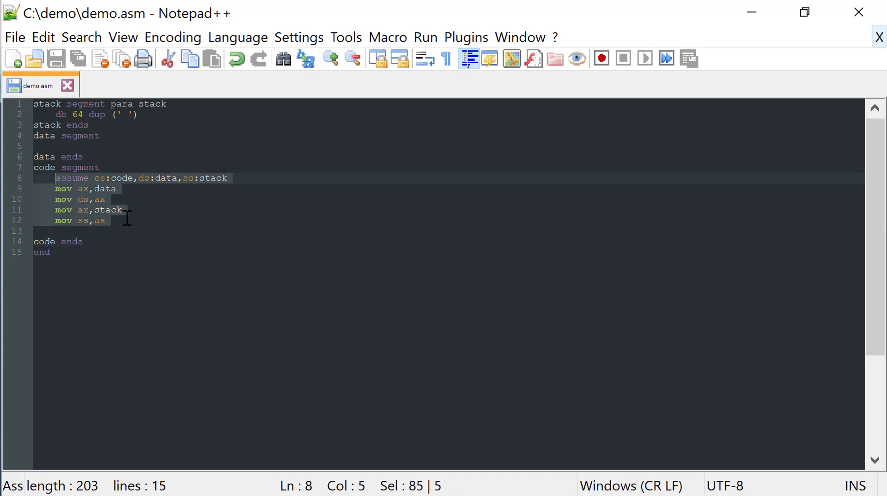
Add the data line string db 'Hello World, from Assembly!','$' and save demo.asm
left_click(106, 220)
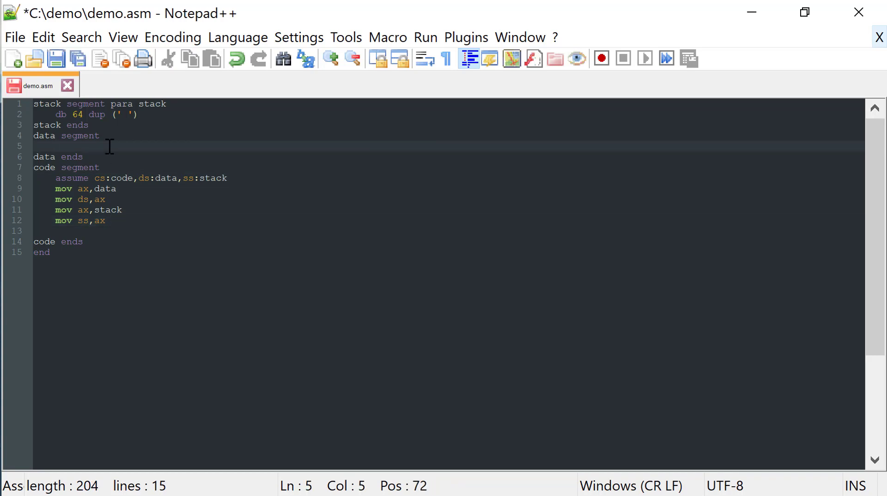
type("st")
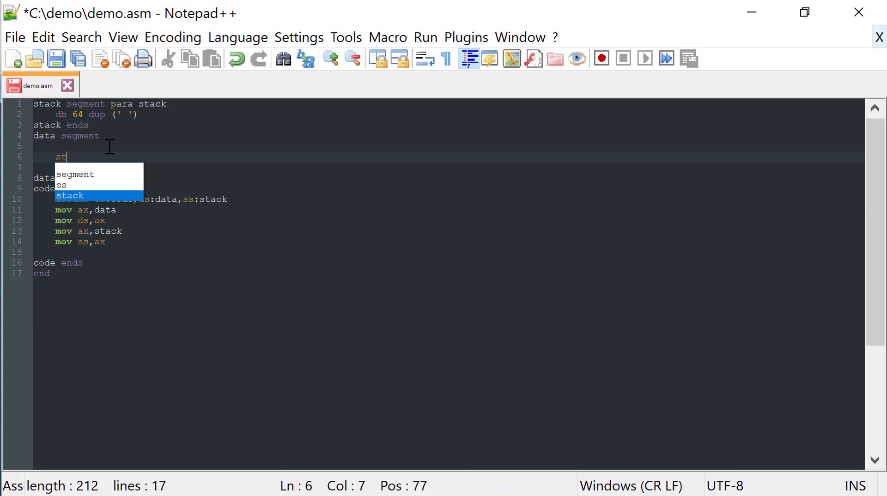
type("ring db")
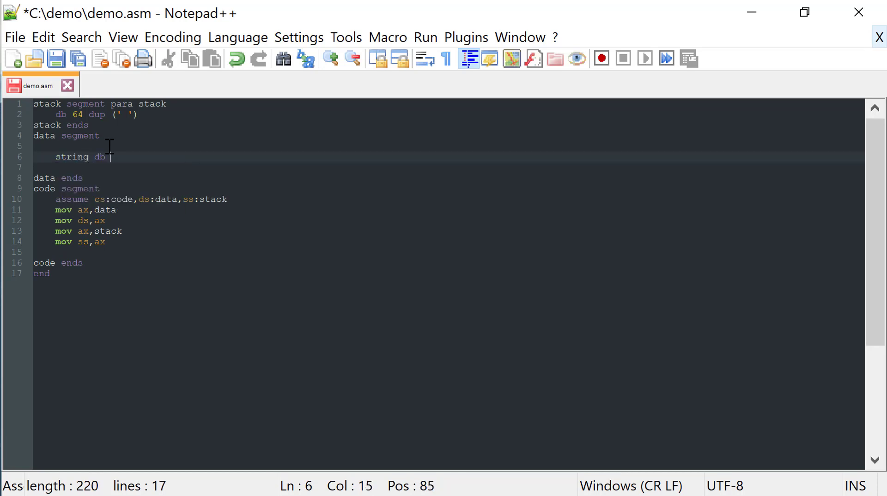
type("''")
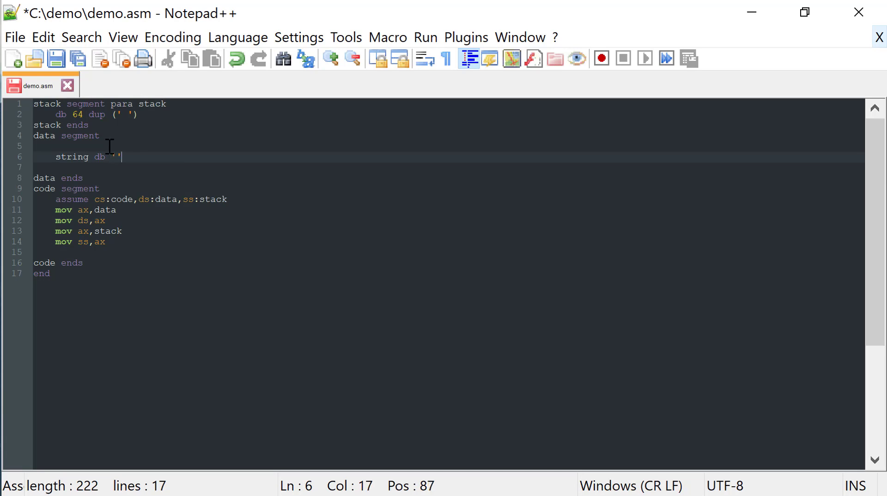
type("H")
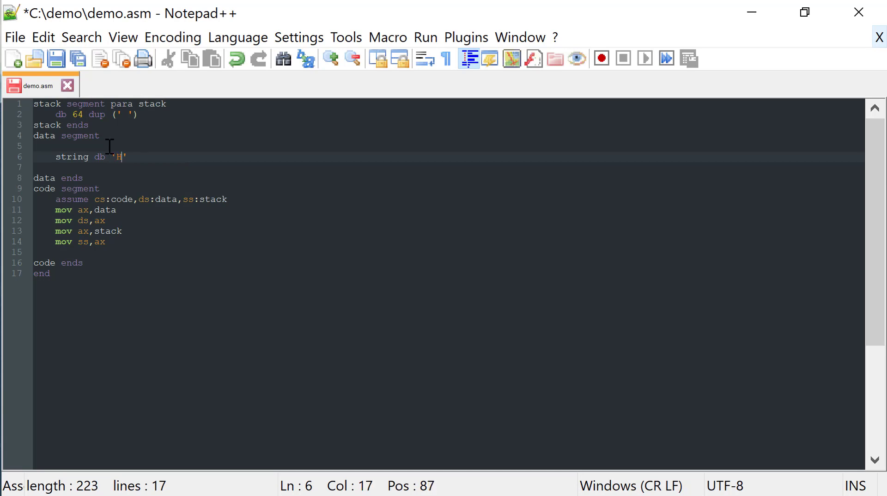
type("ello World, from")
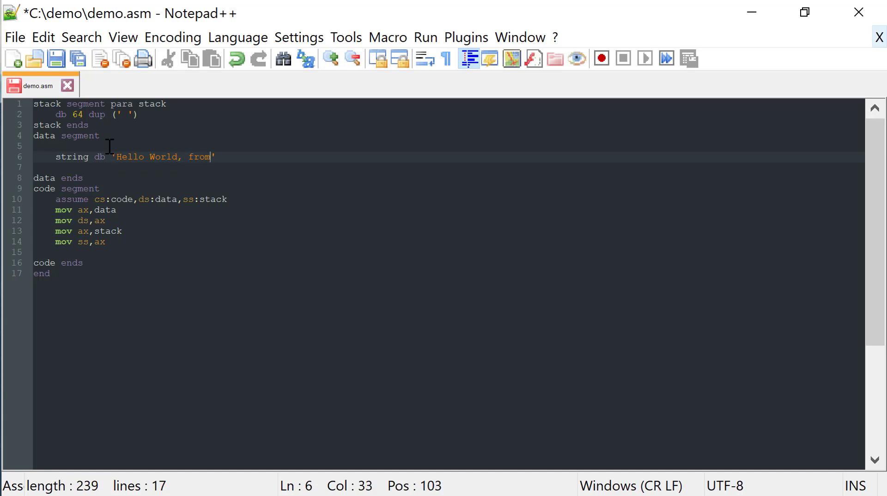
type("Assembly")
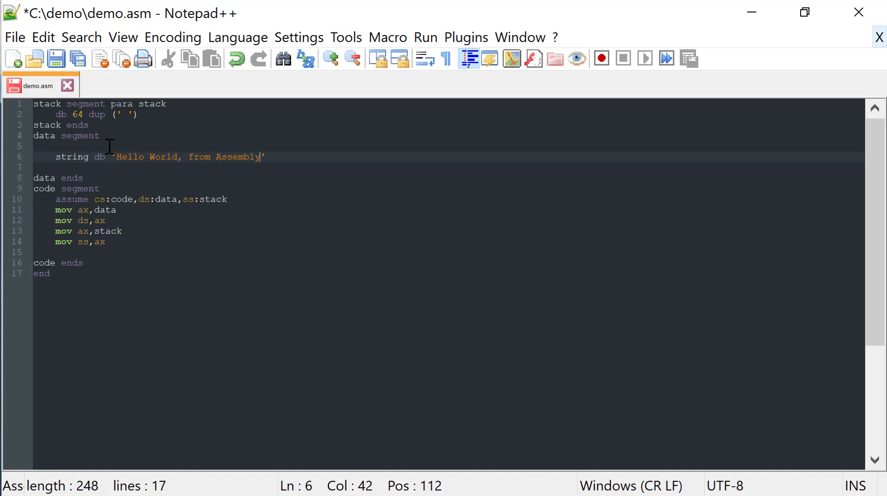
type("!',")
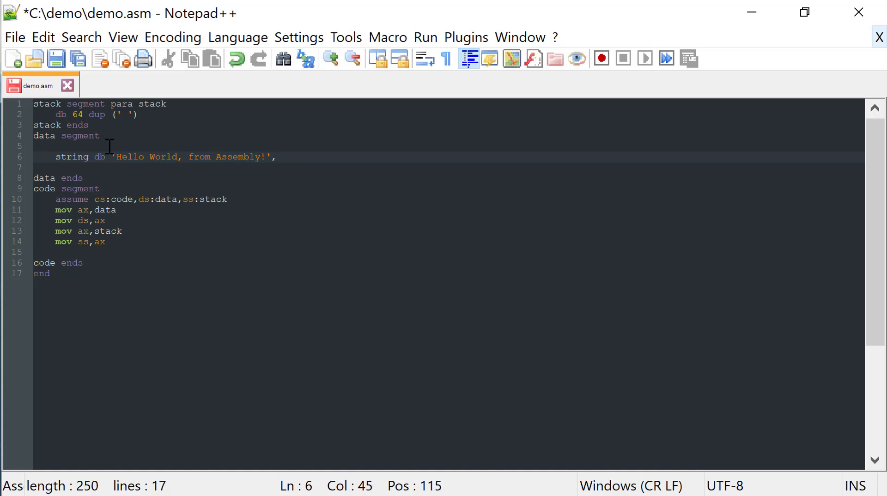
type(",'$'")
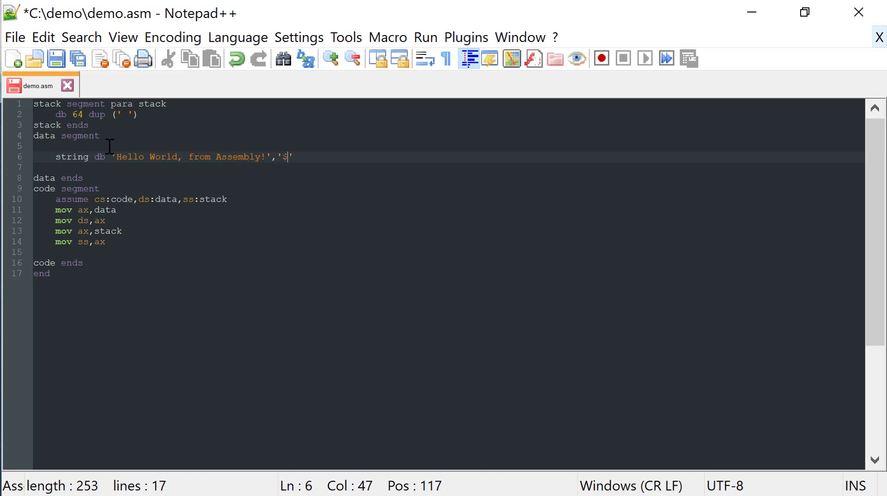
key("ctrl+s")
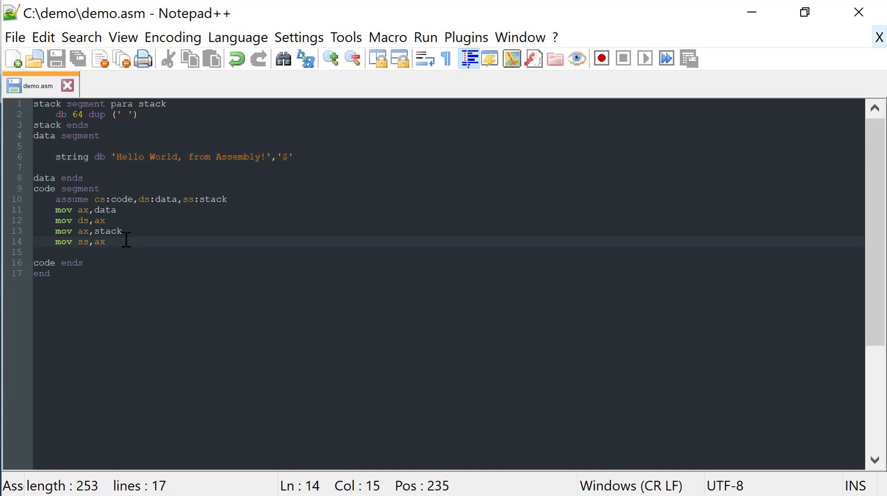
Add mov ah,09h, lea dx,string and int 21h to the code, then save
type("mov ah,09h")
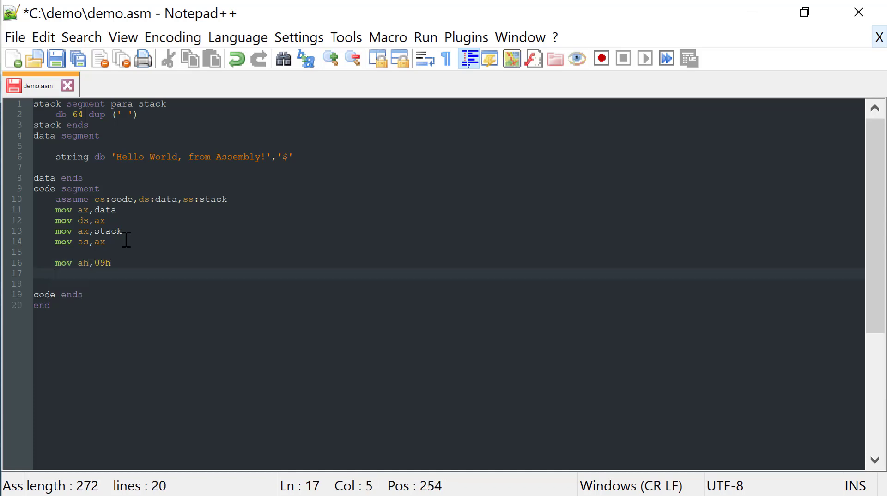
type("lea")
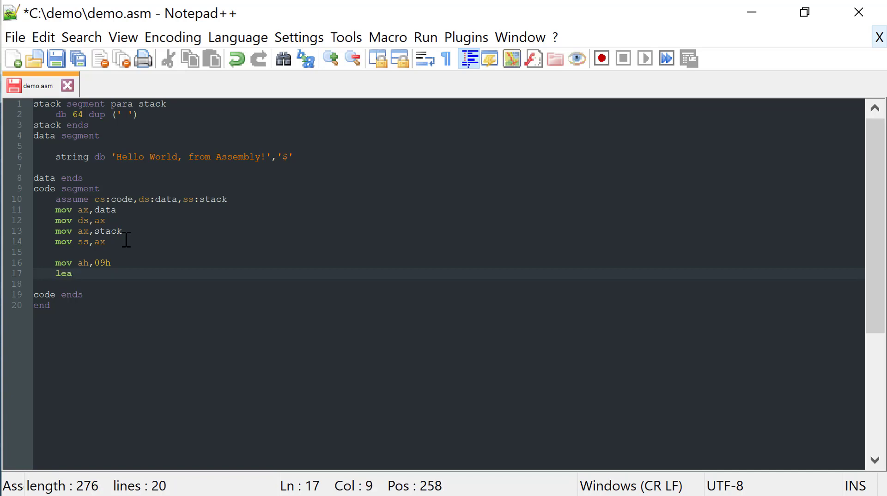
type("dx")
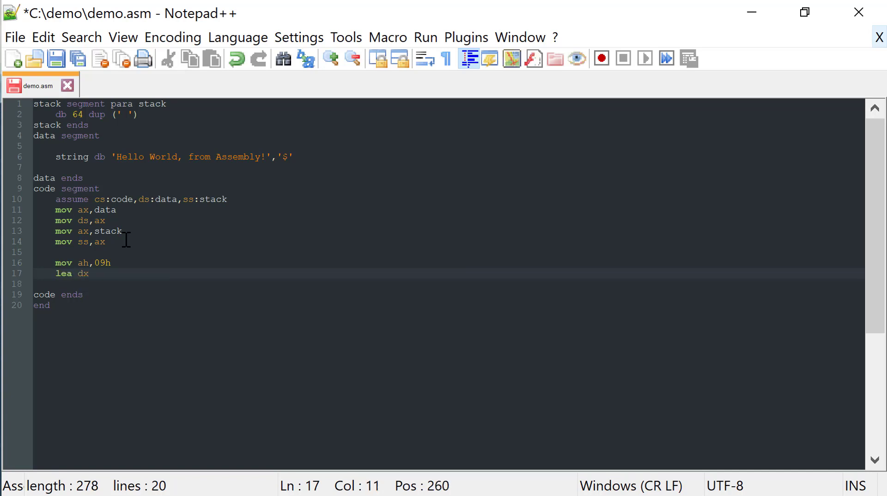
type(",string")
left_click(449, 284)
type("int 21h")
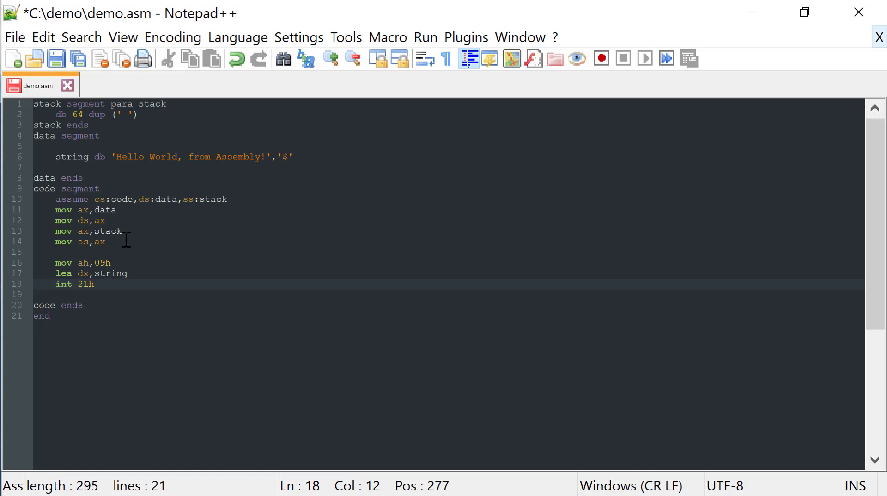
key("ctrl+s")
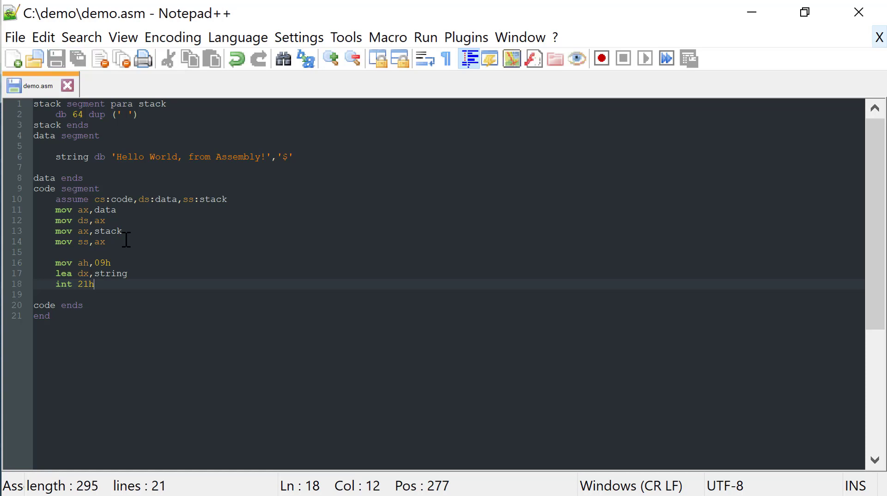
key("Enter")
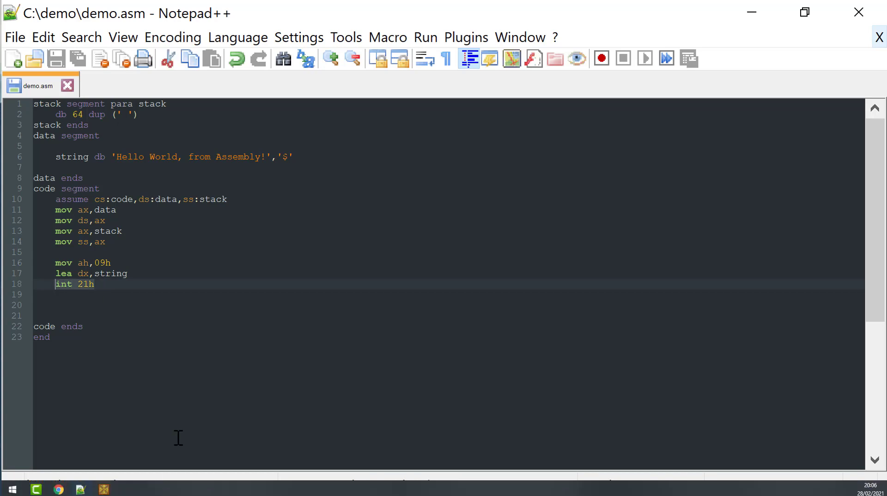
Look up DOS function AH=4Ch, terminate with return code, in Chrome's interrupt reference
left_click(57, 488)
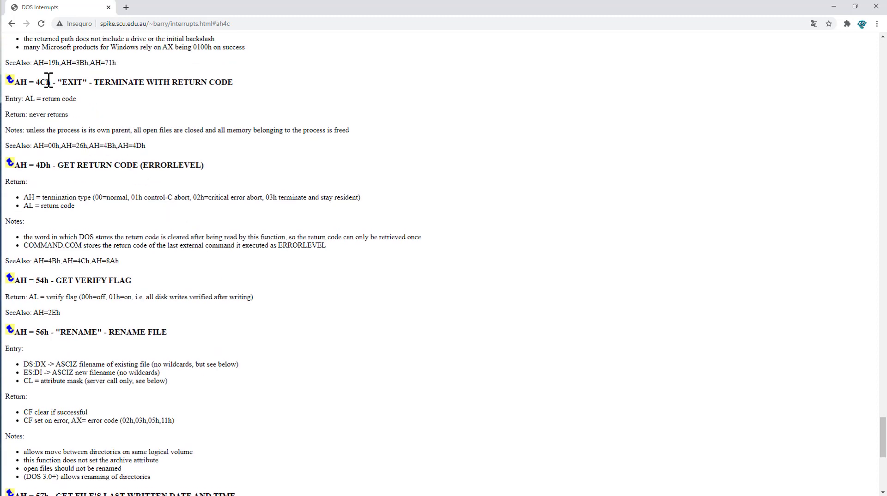
double_click(38, 82)
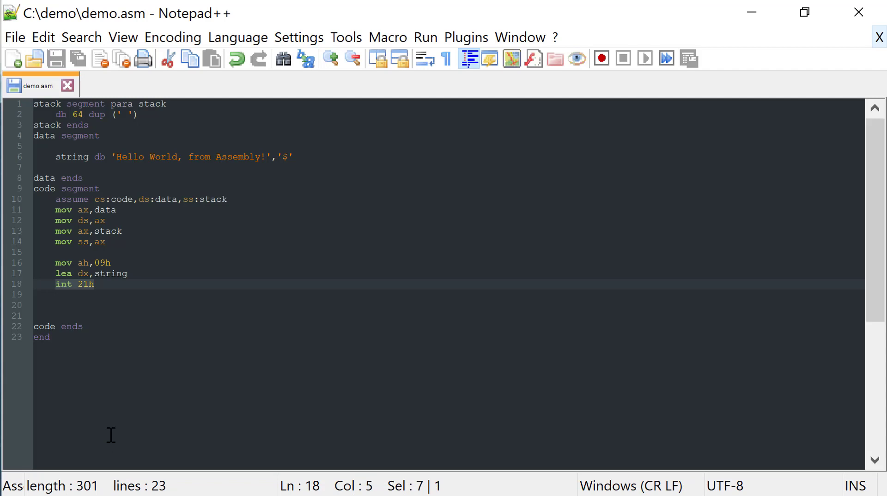
Append mov ah,4ch and int 21h to terminate the program
type("mov ah,")
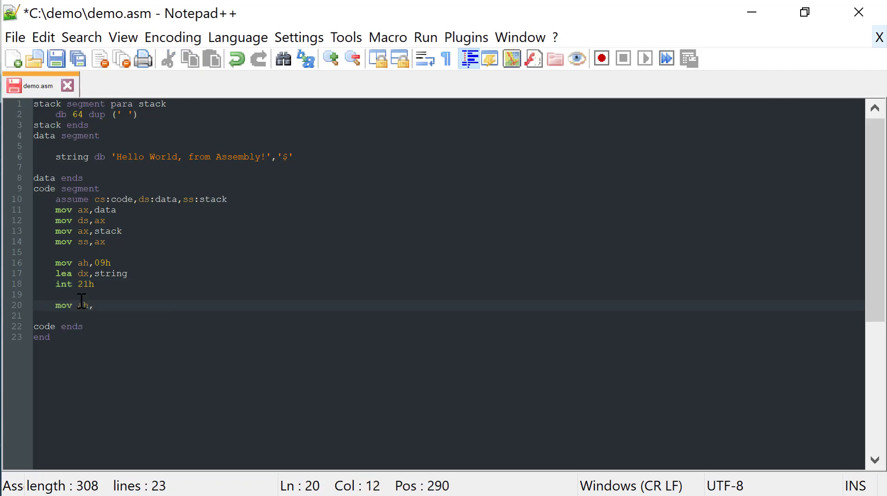
type("4ch")
type("int")
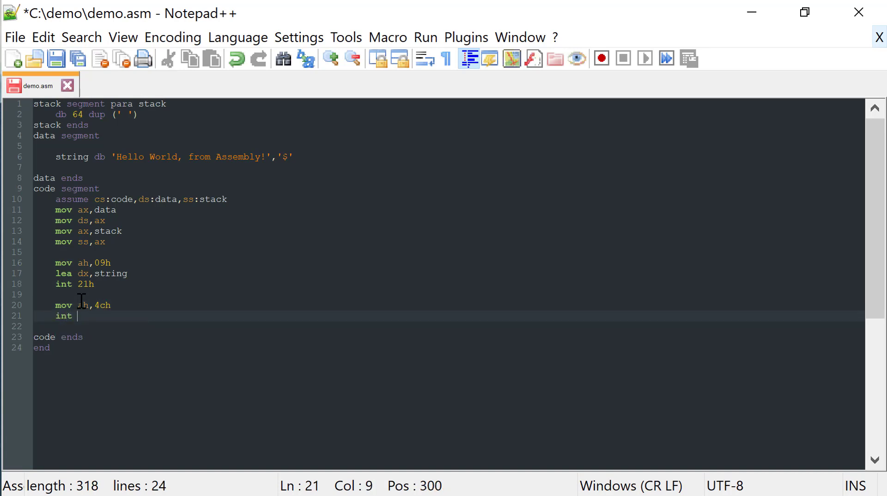
type("21h")
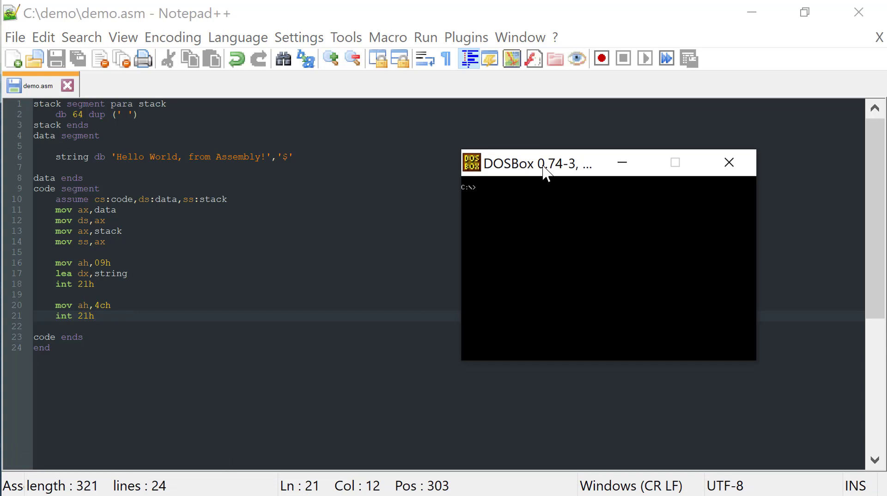
List the directory, assemble demo.asm with masm /a, and begin linking demo.obj
type("dir")
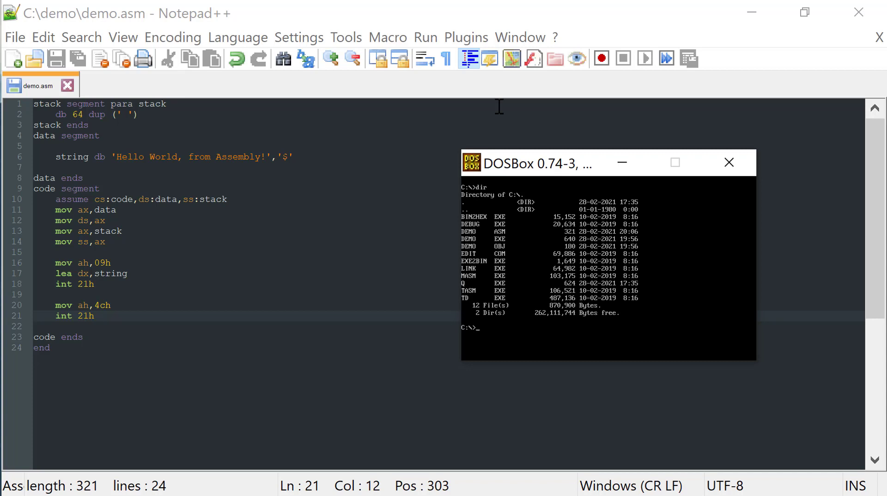
type("masm /a")
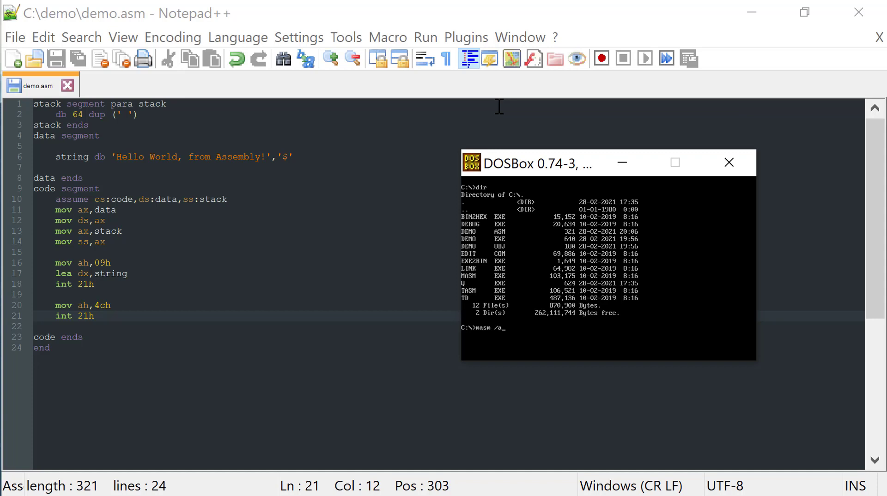
type("demo.asm")
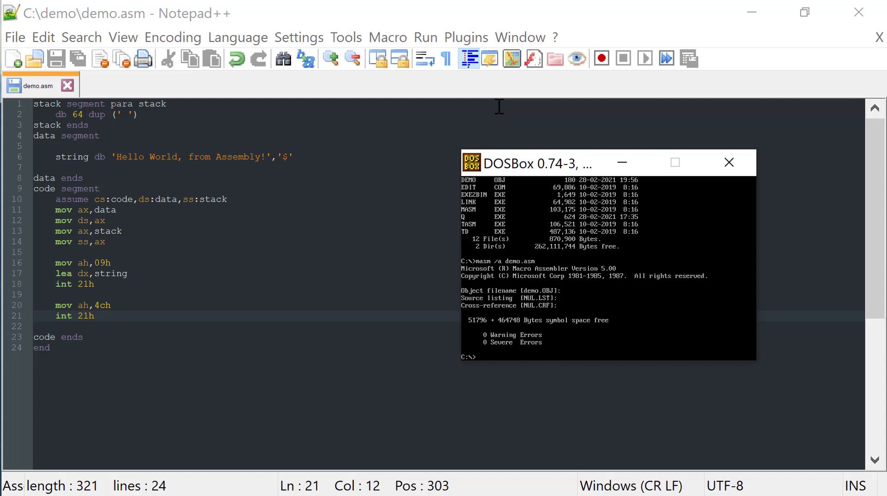
type("link demo.o")
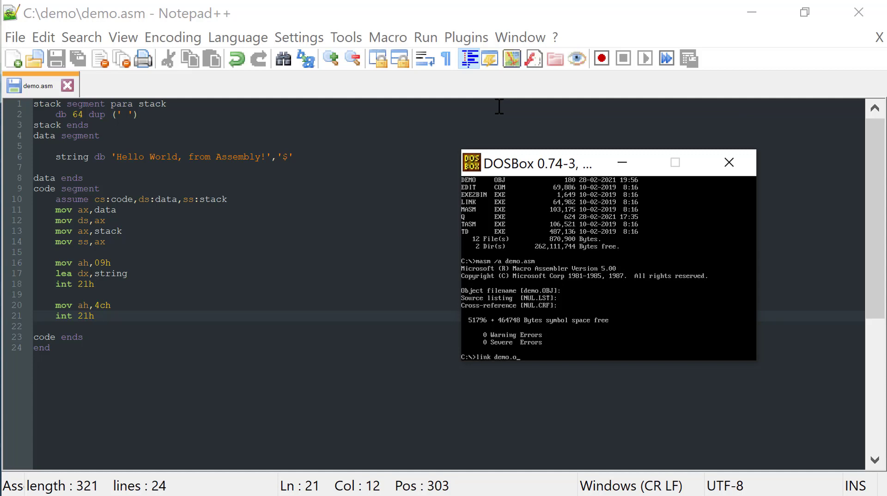